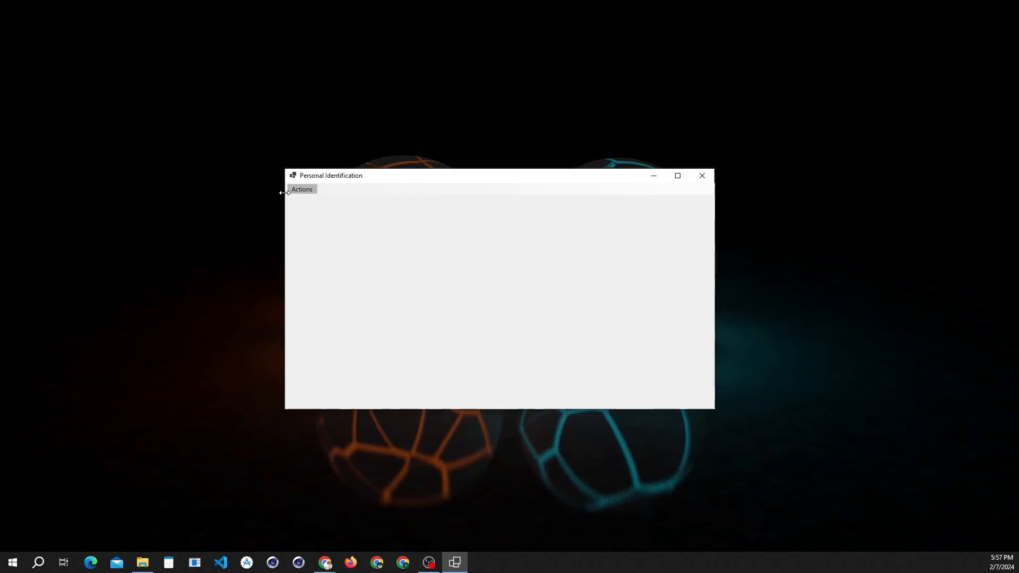
{"action": "left_click", "coordinate": [301, 189]}
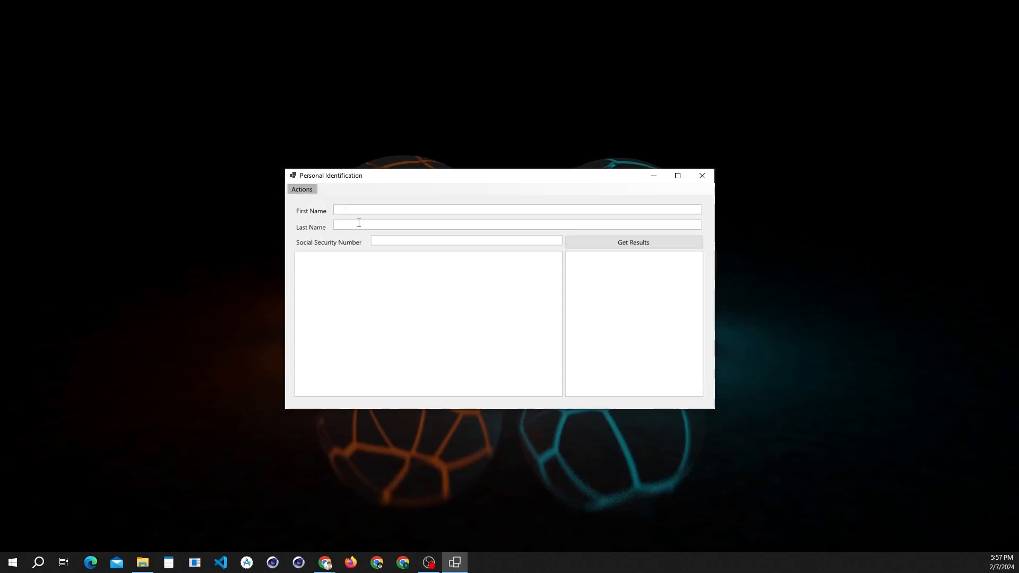
{"action": "type", "text": "Maj"}
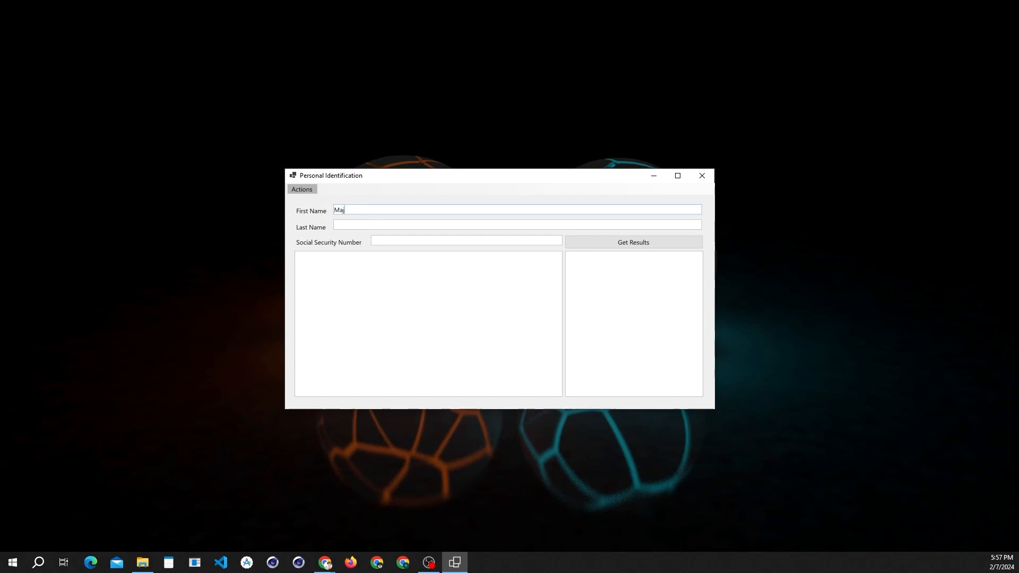
{"action": "type", "text": "Ali"}
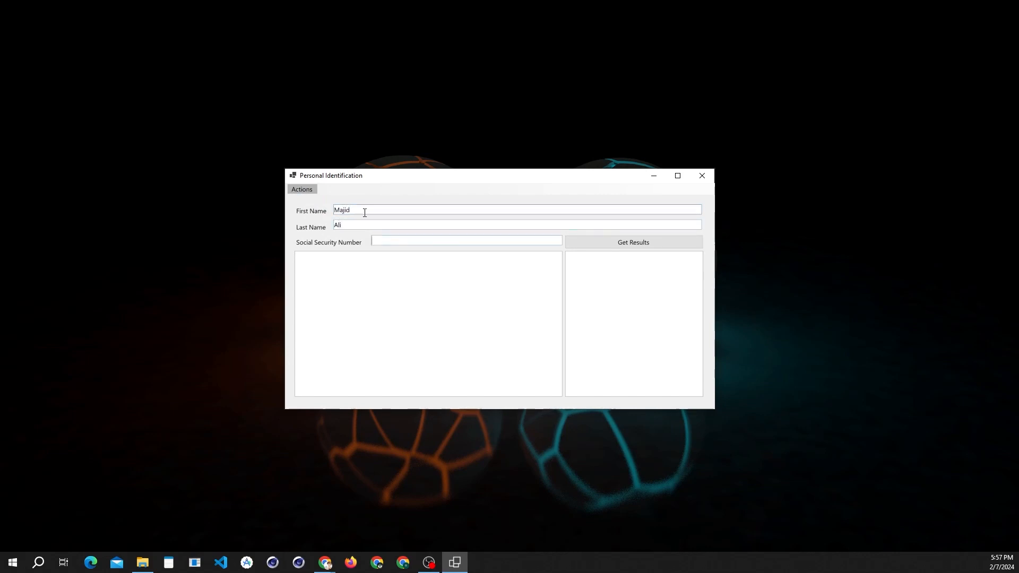
{"action": "type", "text": "451010-12"}
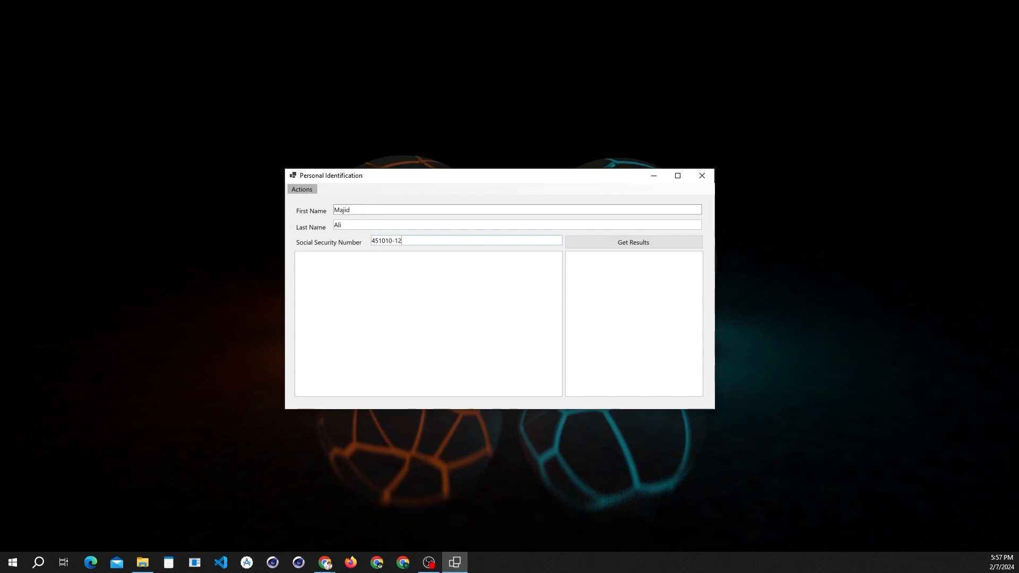
{"action": "left_click", "coordinate": [632, 242]}
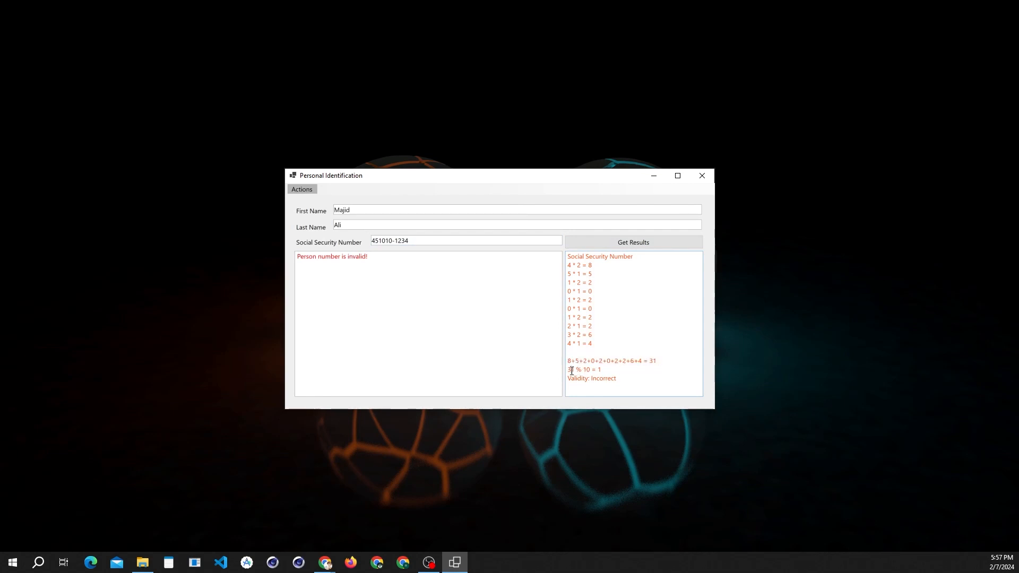
{"action": "double_click", "coordinate": [570, 369]}
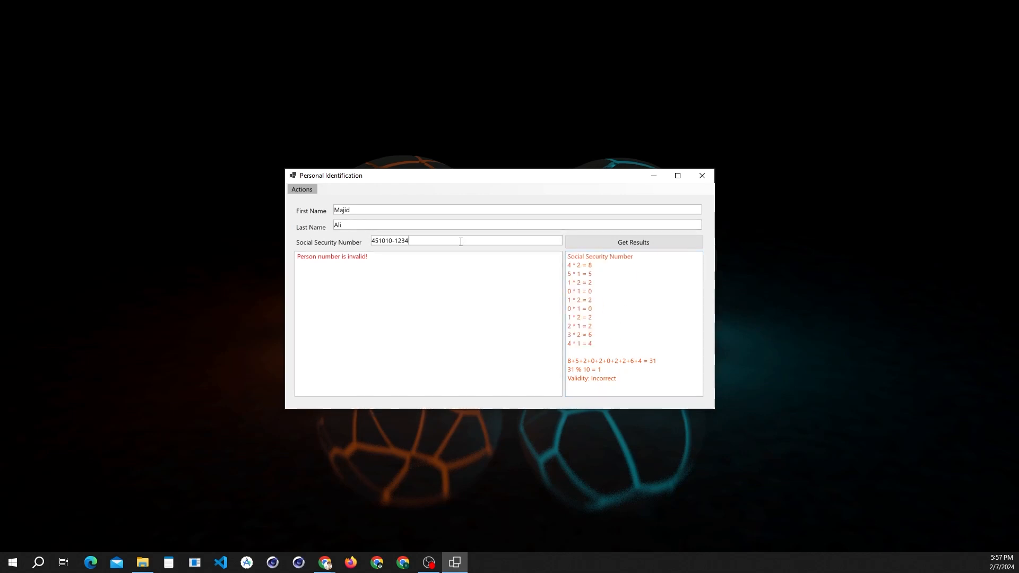
{"action": "left_click", "coordinate": [631, 241]}
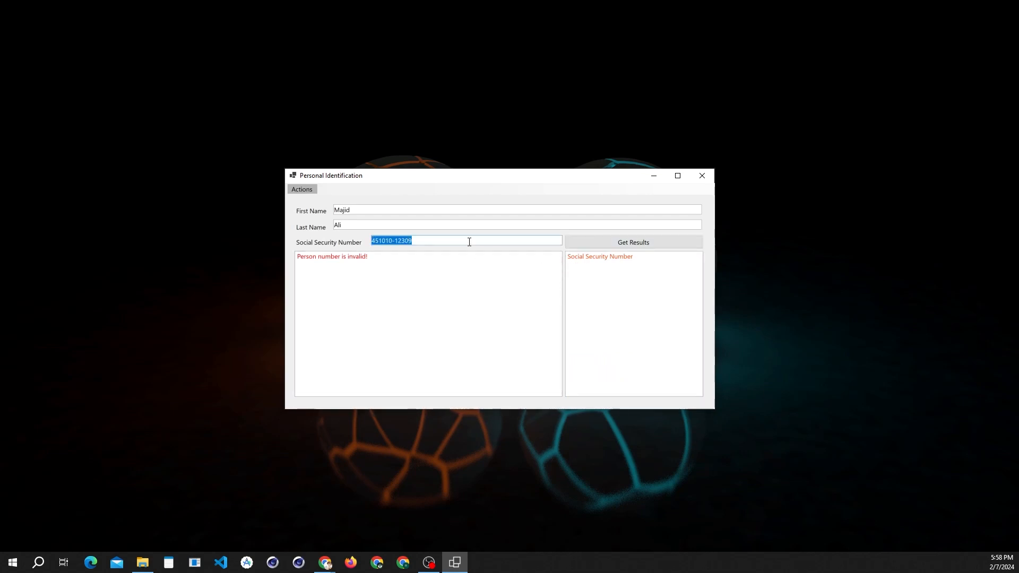
{"action": "left_click", "coordinate": [631, 242]}
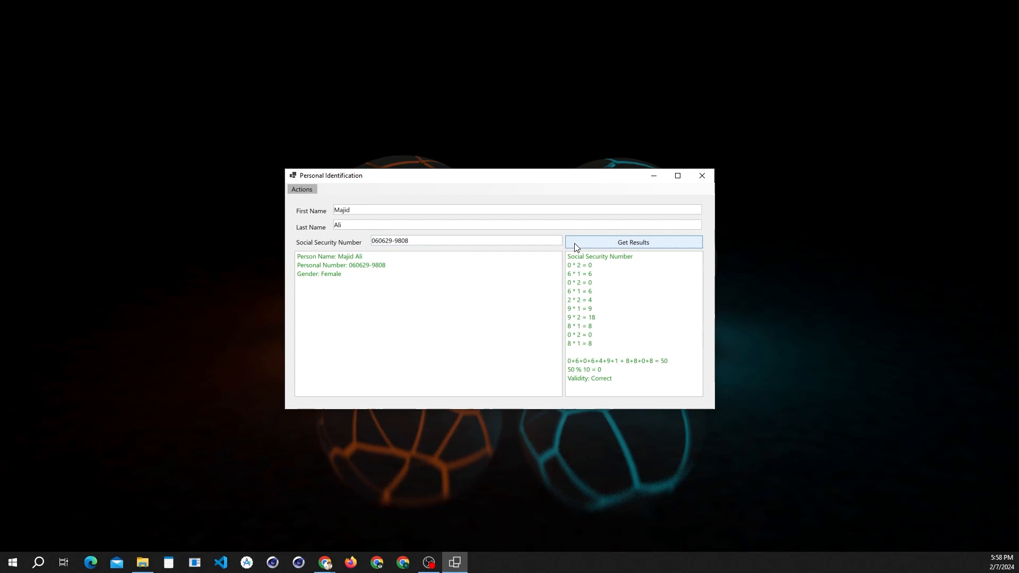
{"action": "double_click", "coordinate": [331, 274]}
{"action": "type", "text": " -"}
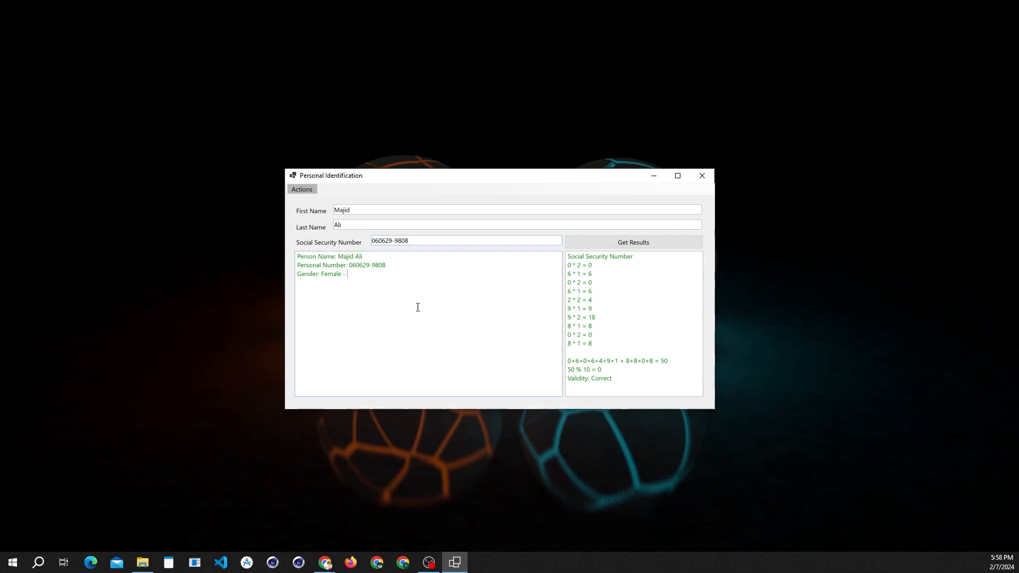
{"action": "type", "text": "0"}
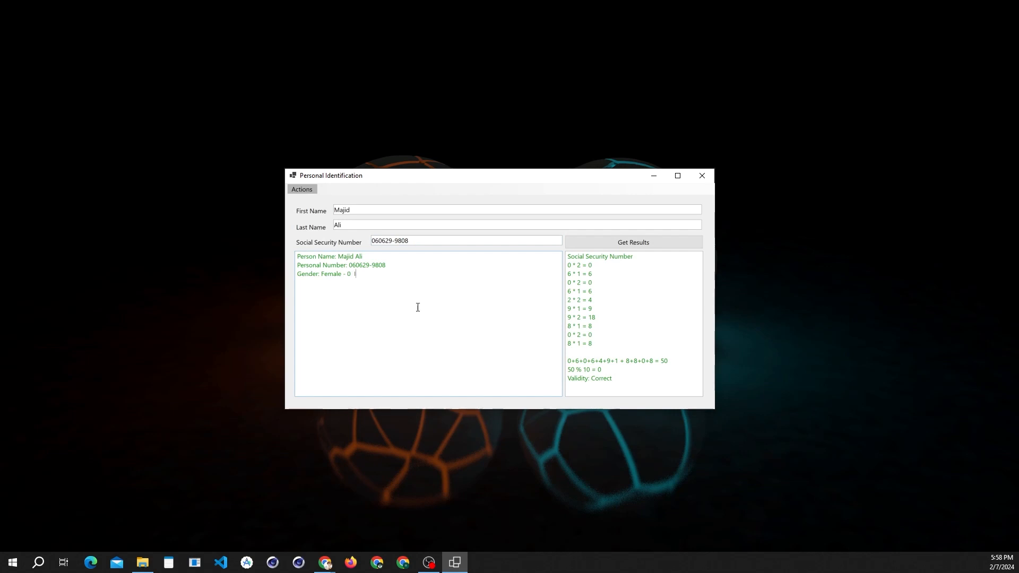
{"action": "type", "text": "Is Even So Its Female"}
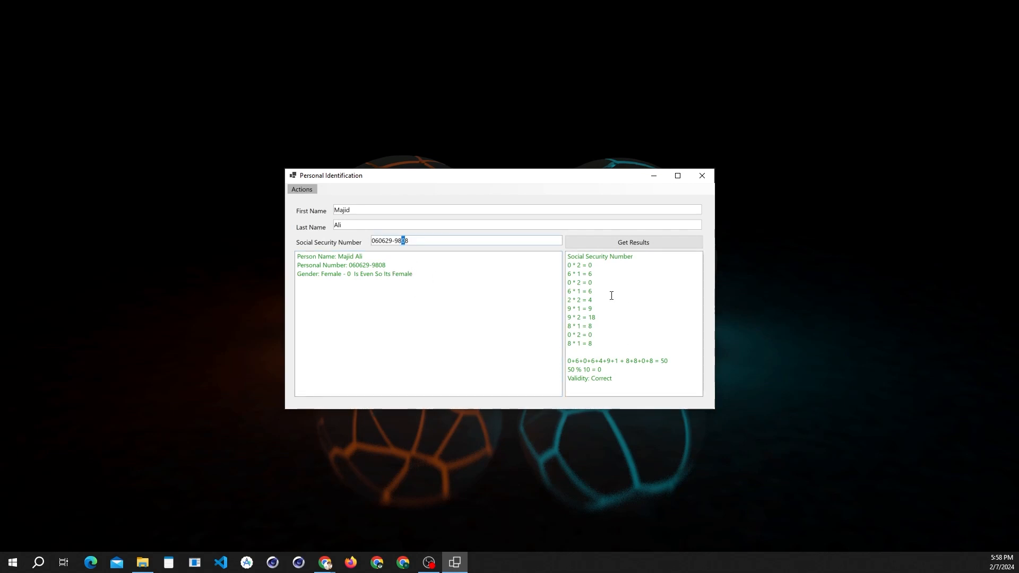
{"action": "left_click_drag", "start_coordinate": [568, 264], "coordinate": [591, 343]}
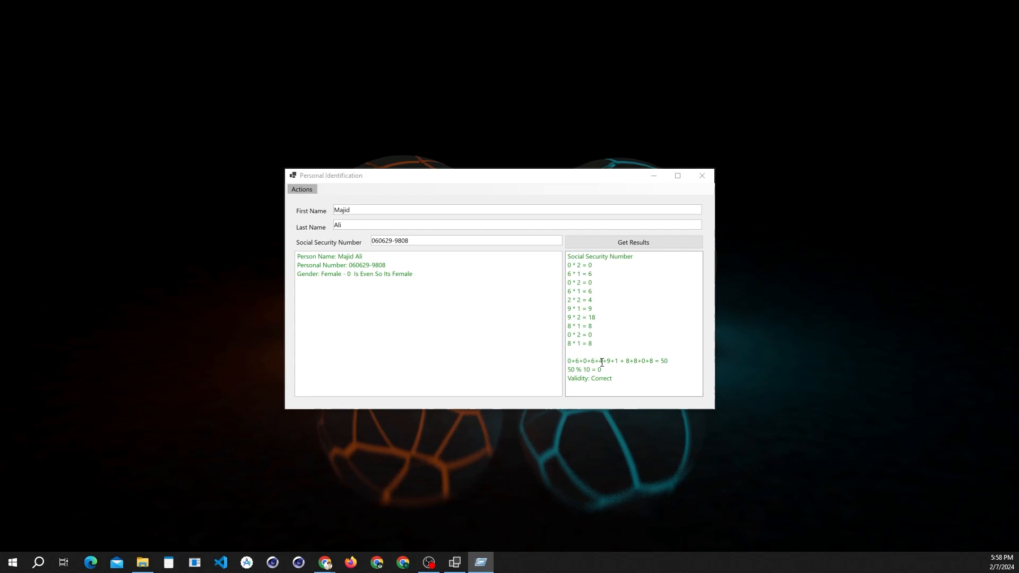
Open PersonClass.cs in Visual Studio and scroll through the isSSNValid method
{"action": "left_click", "coordinate": [480, 562]}
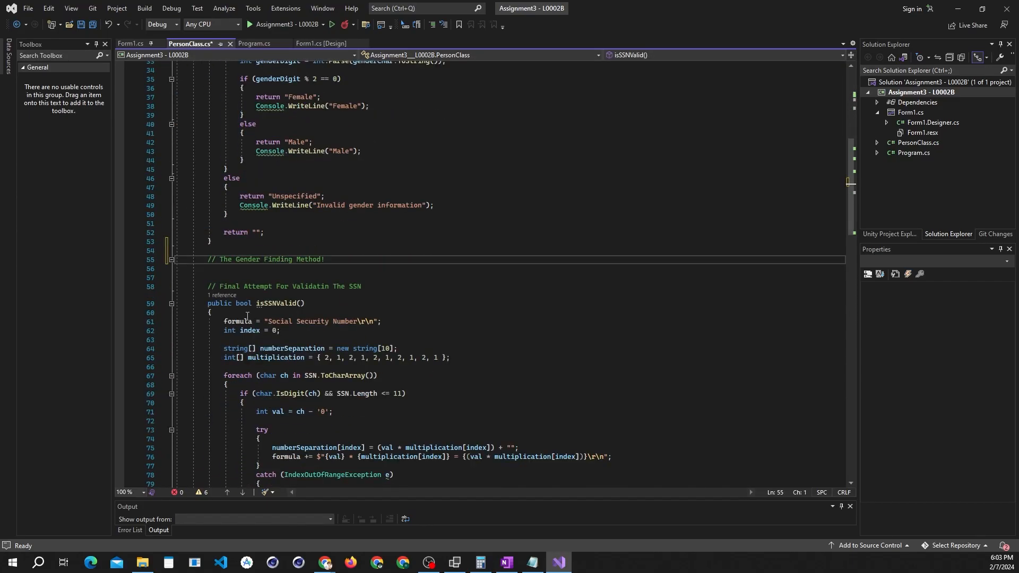
{"action": "scroll", "scroll_direction": "down", "scroll_amount": 3}
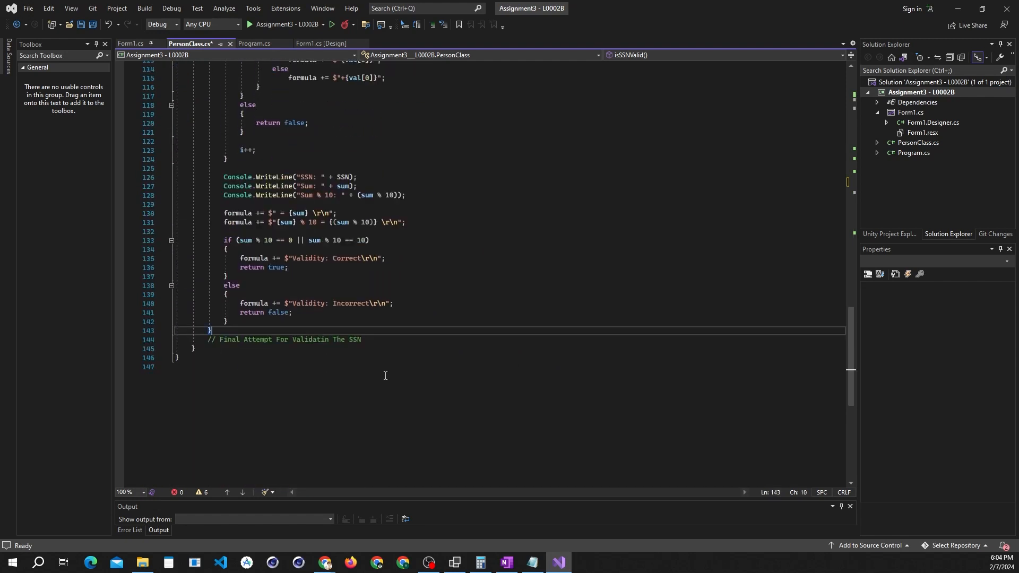